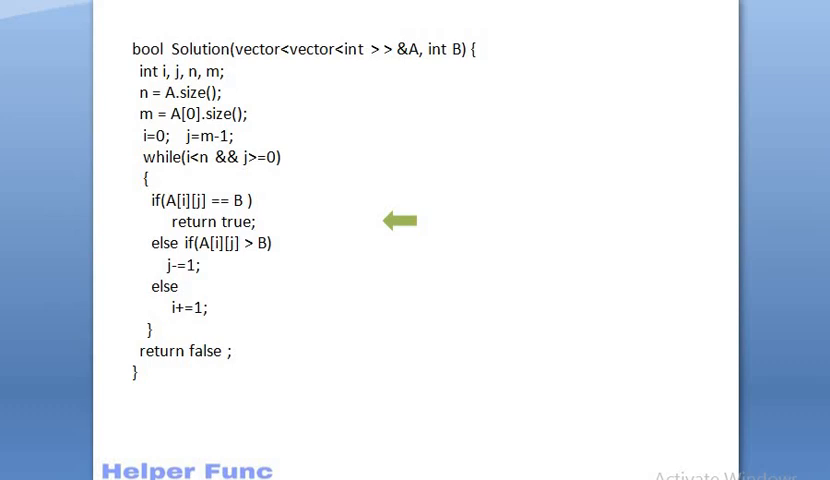
mouse_move(324, 350)
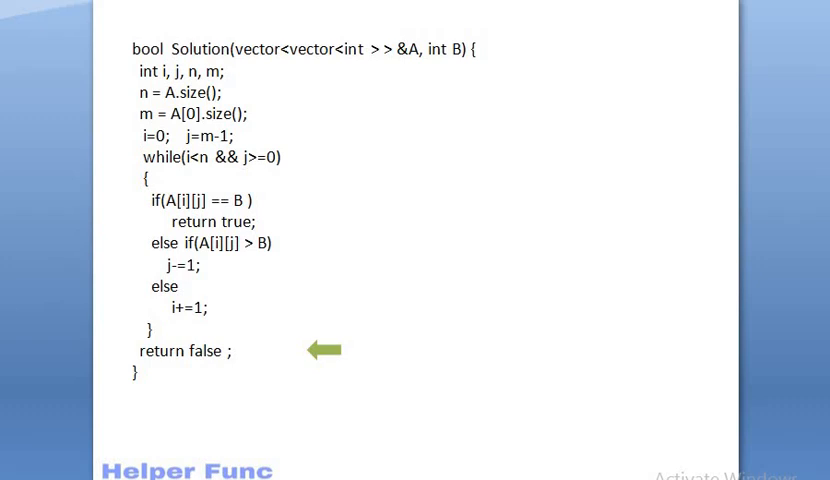